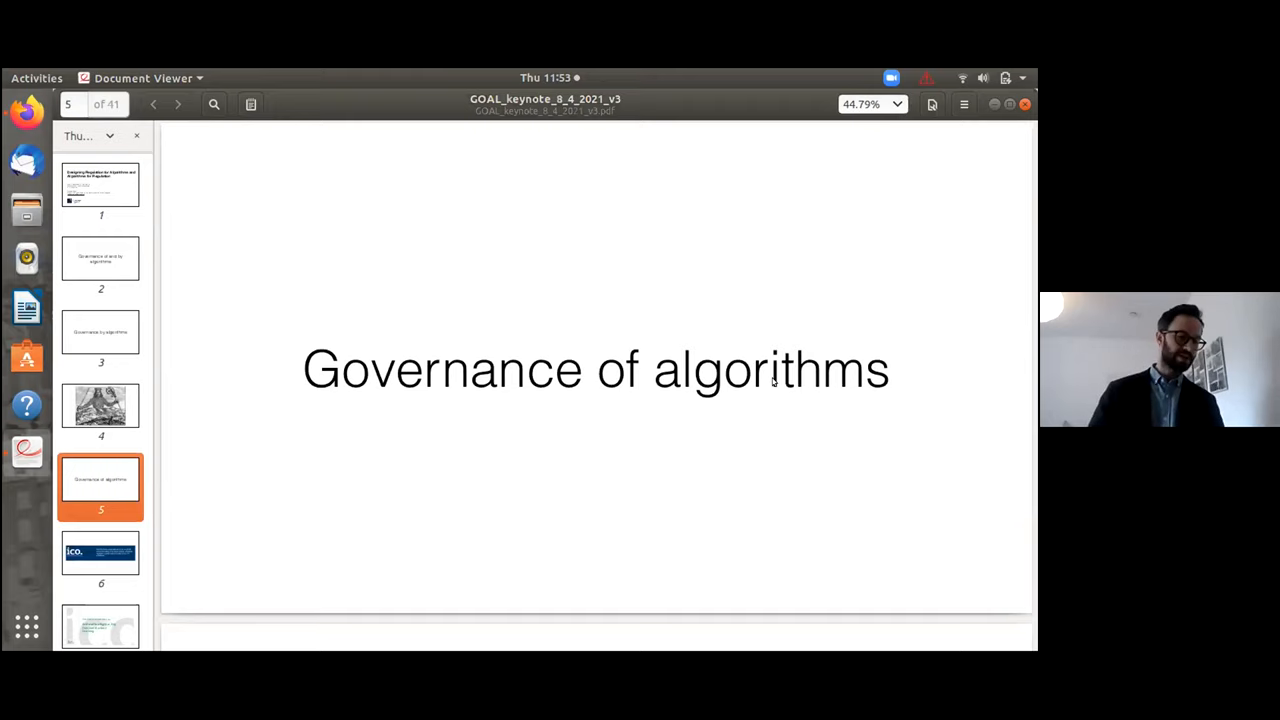
Jump to slide 8, the Developing an Artificial Intelligence Framework objectives slide
{"action": "left_click", "coordinate": [100, 552]}
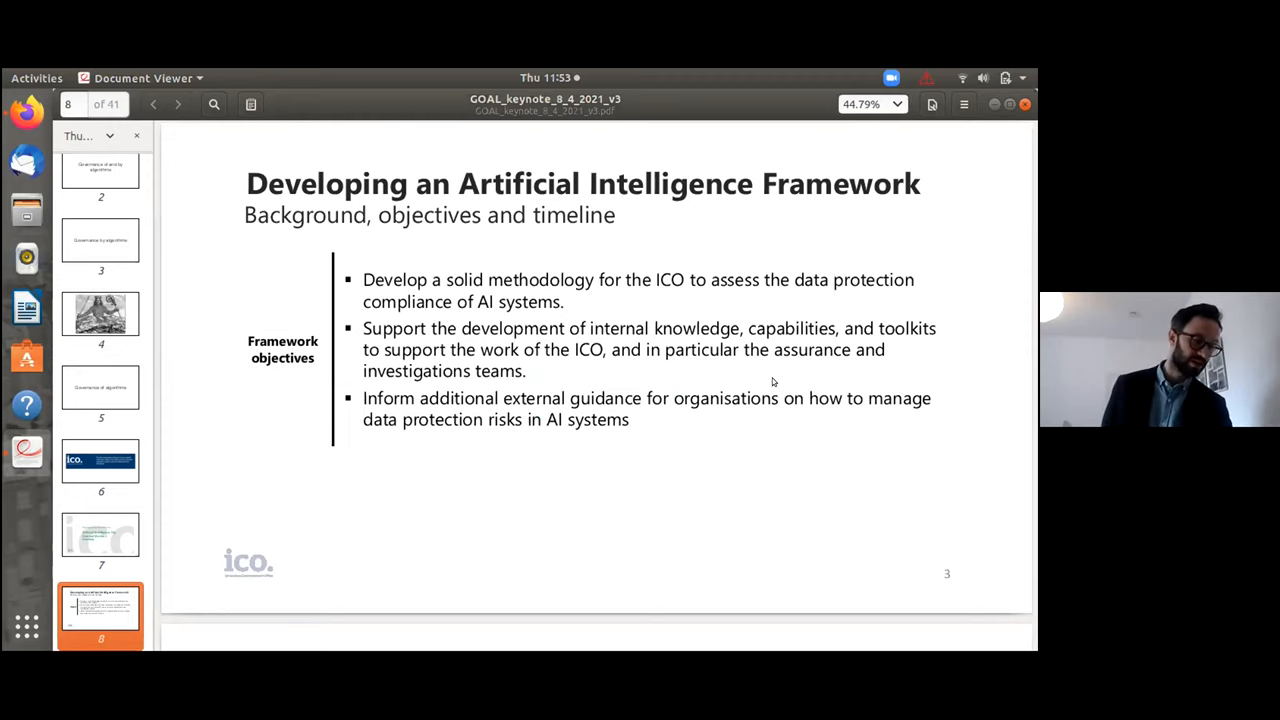
Advance through the AI content moderation slide to slide 12, the regulator and regulatees A, B, C diagram
{"action": "left_click", "coordinate": [178, 104]}
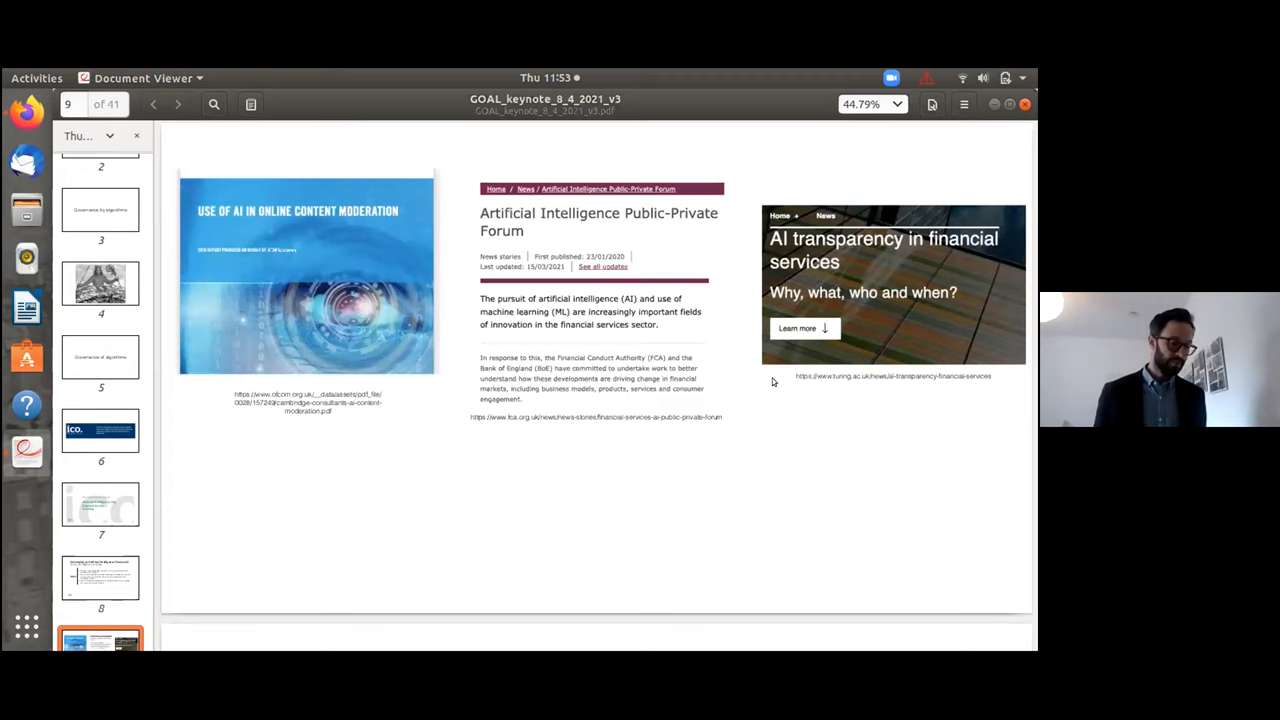
{"action": "scroll", "scroll_direction": "down", "scroll_amount": 3}
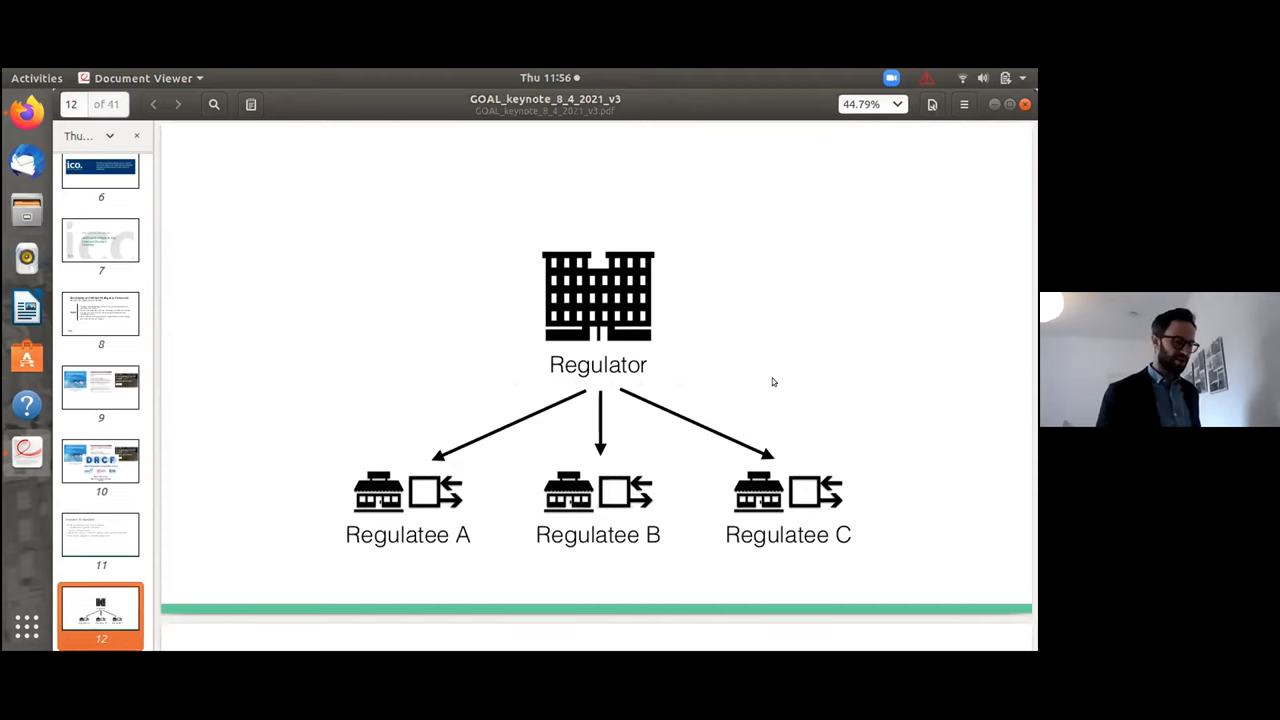
Show slide 15, the third party algorithm hidden behind first party policies and principles
{"action": "key", "text": "Right"}
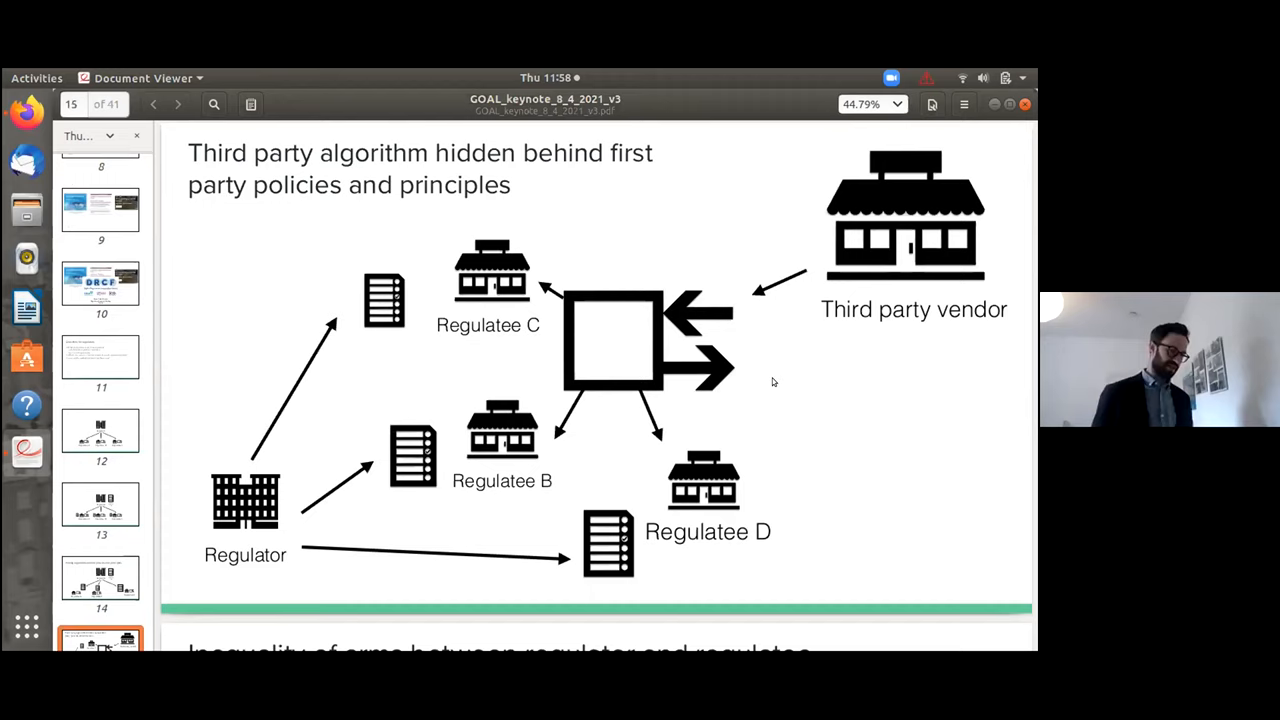
Show slide 16, inequality of arms between regulator and regulatee
{"action": "scroll", "scroll_direction": "down", "scroll_amount": 3}
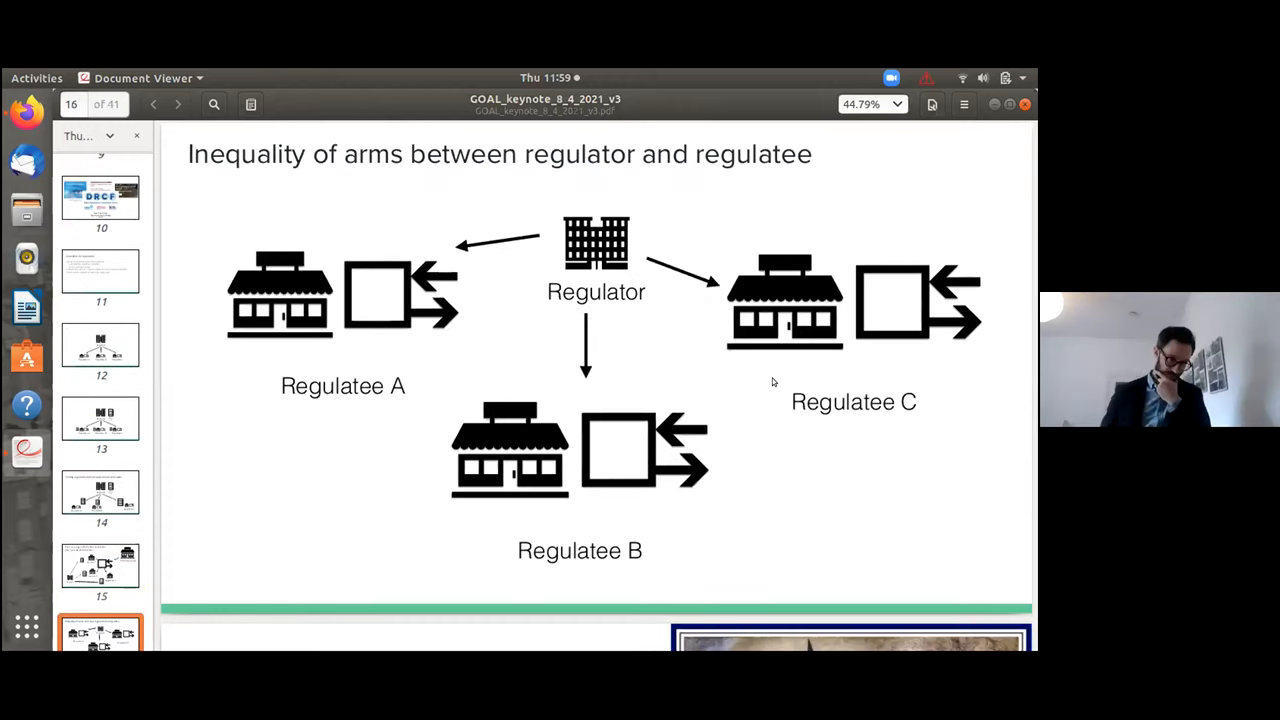
Show slide 17, Equality of arms with the David and Goliath illustration
{"action": "scroll", "scroll_direction": "down", "scroll_amount": 3}
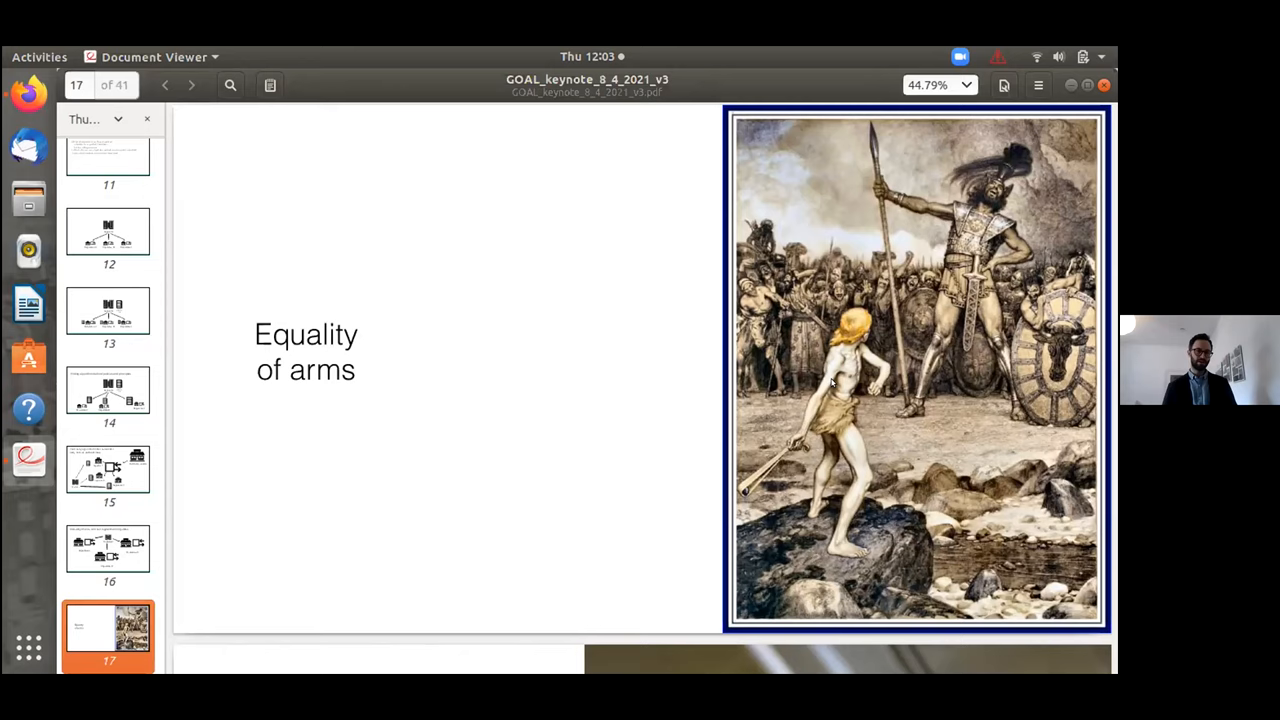
{"action": "left_click", "coordinate": [192, 84]}
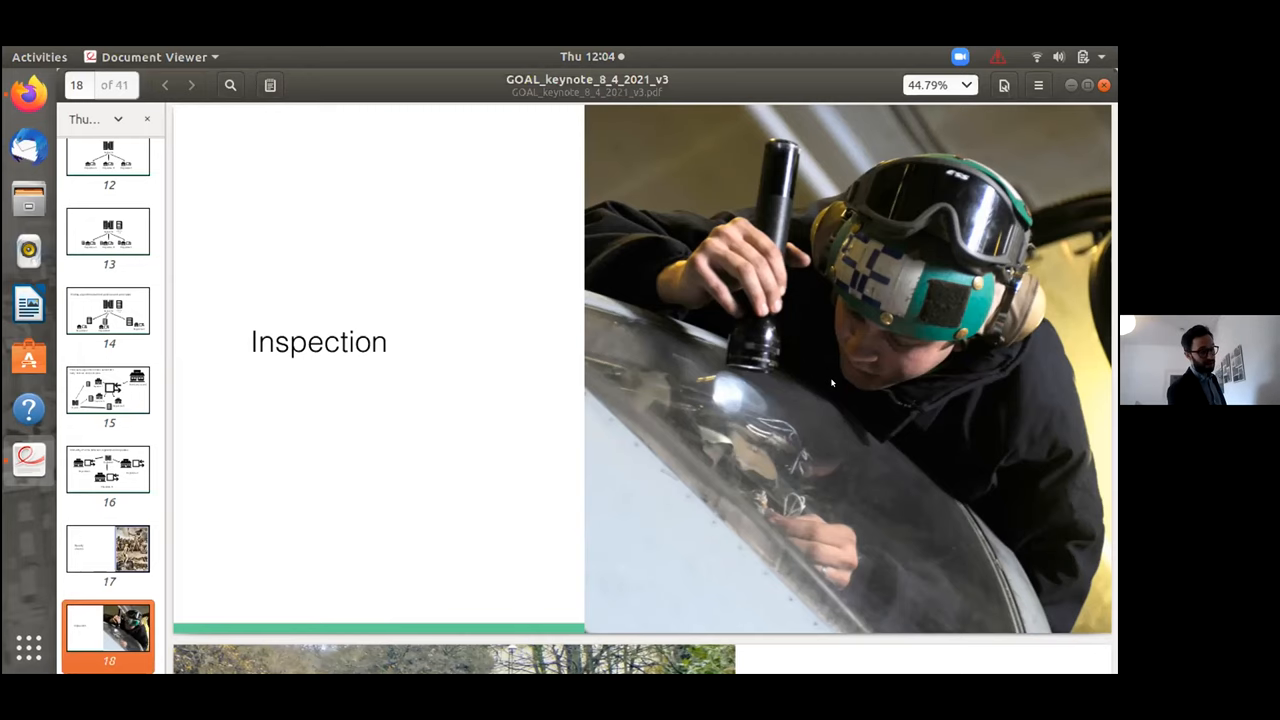
Show slide 20, source code version control versus machine learning version control
{"action": "scroll", "scroll_direction": "down", "scroll_amount": 3}
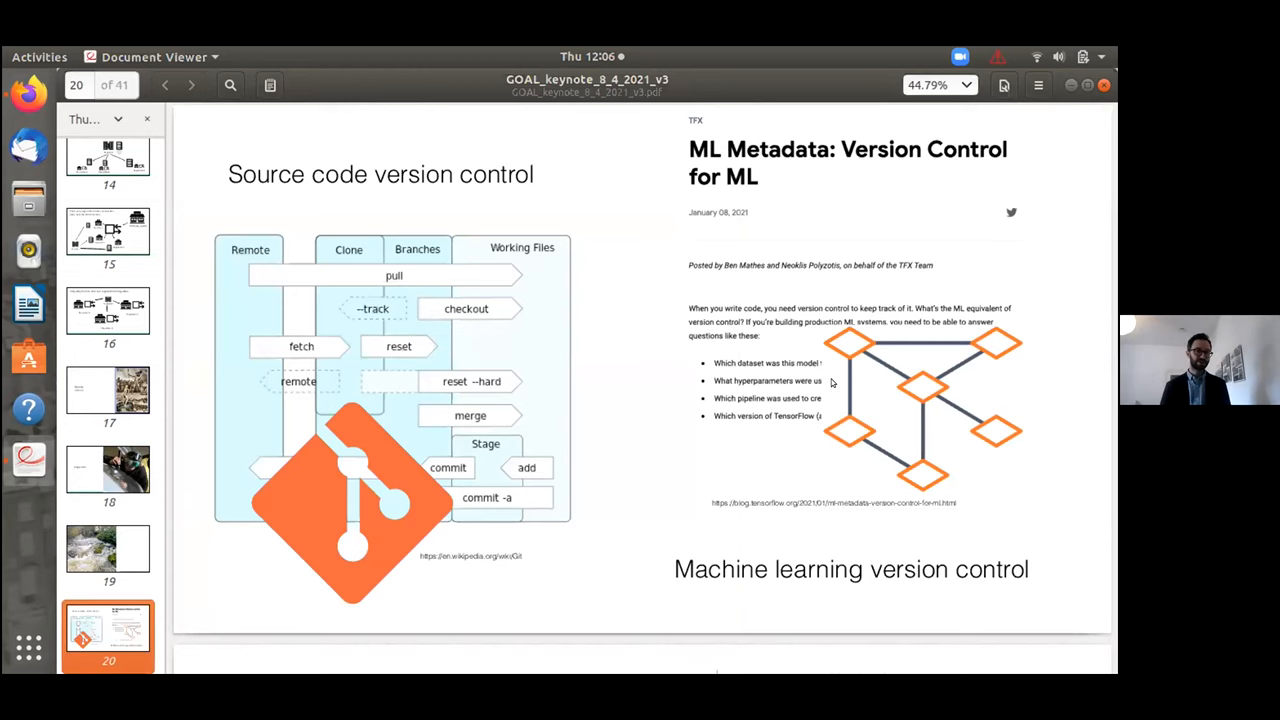
Advance to slide 21 on datasheets for datasets and model cards
{"action": "left_click", "coordinate": [190, 84]}
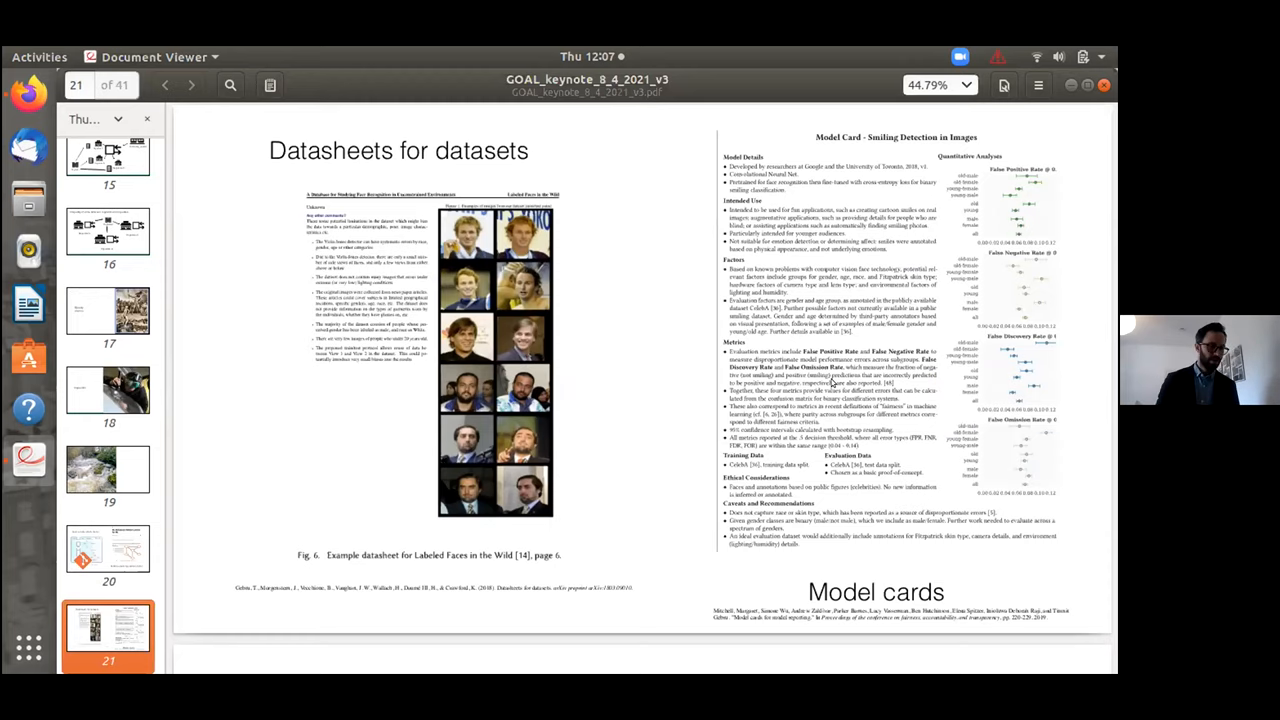
Advance through slide 22 on provenance of algorithmic outputs to slide 23 on testing and verification
{"action": "left_click", "coordinate": [190, 84]}
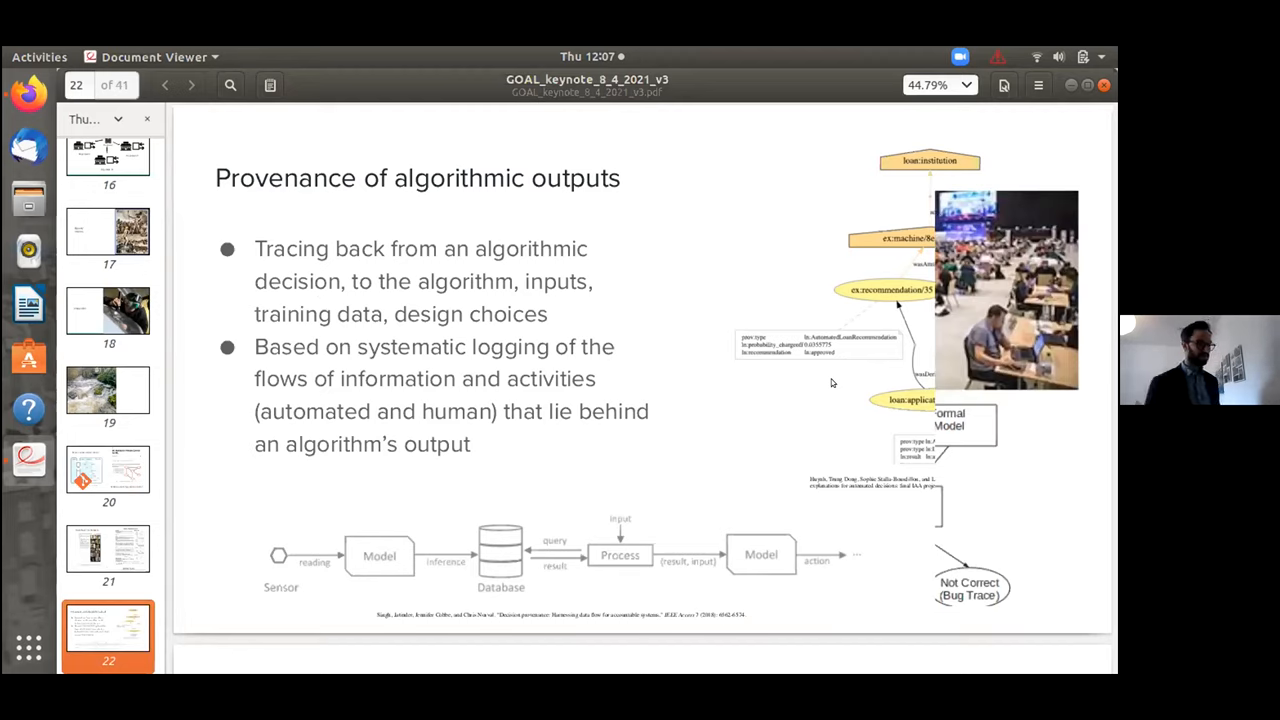
{"action": "key", "text": "Right"}
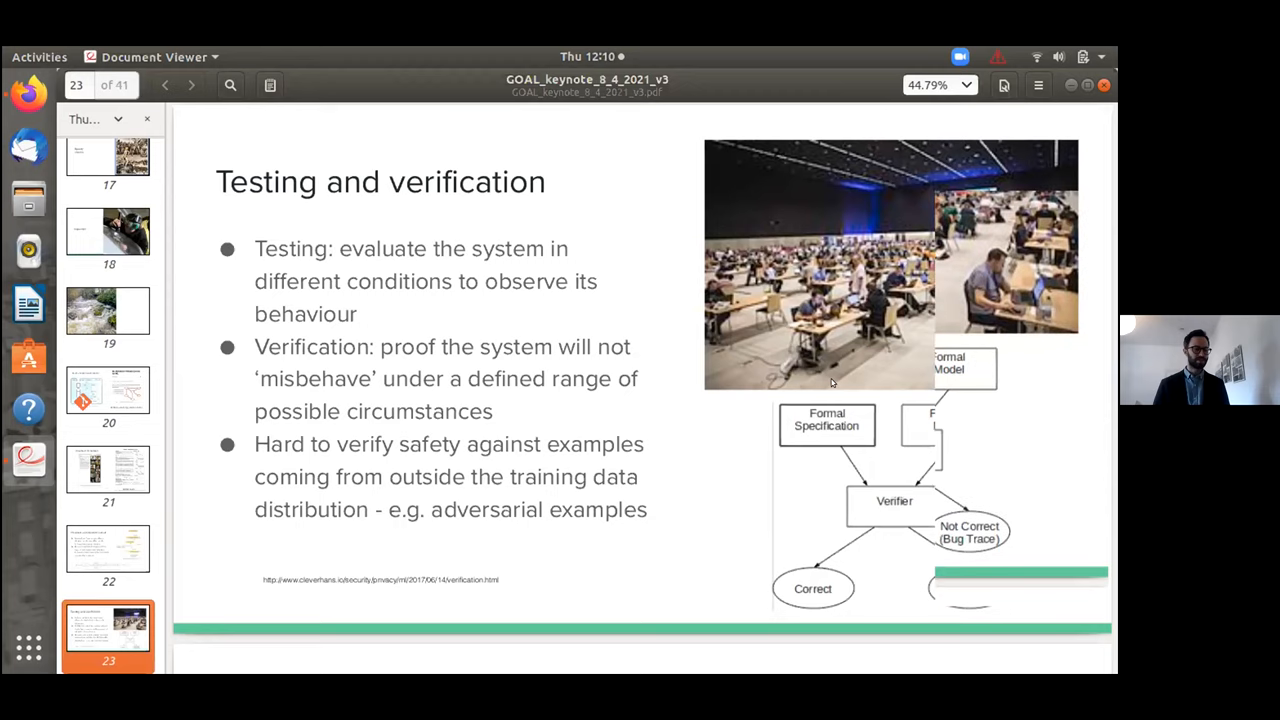
Advance to slide 25, the Samsung Galaxy S4 benchmark article, and begin scrolling past it
{"action": "left_click", "coordinate": [190, 84]}
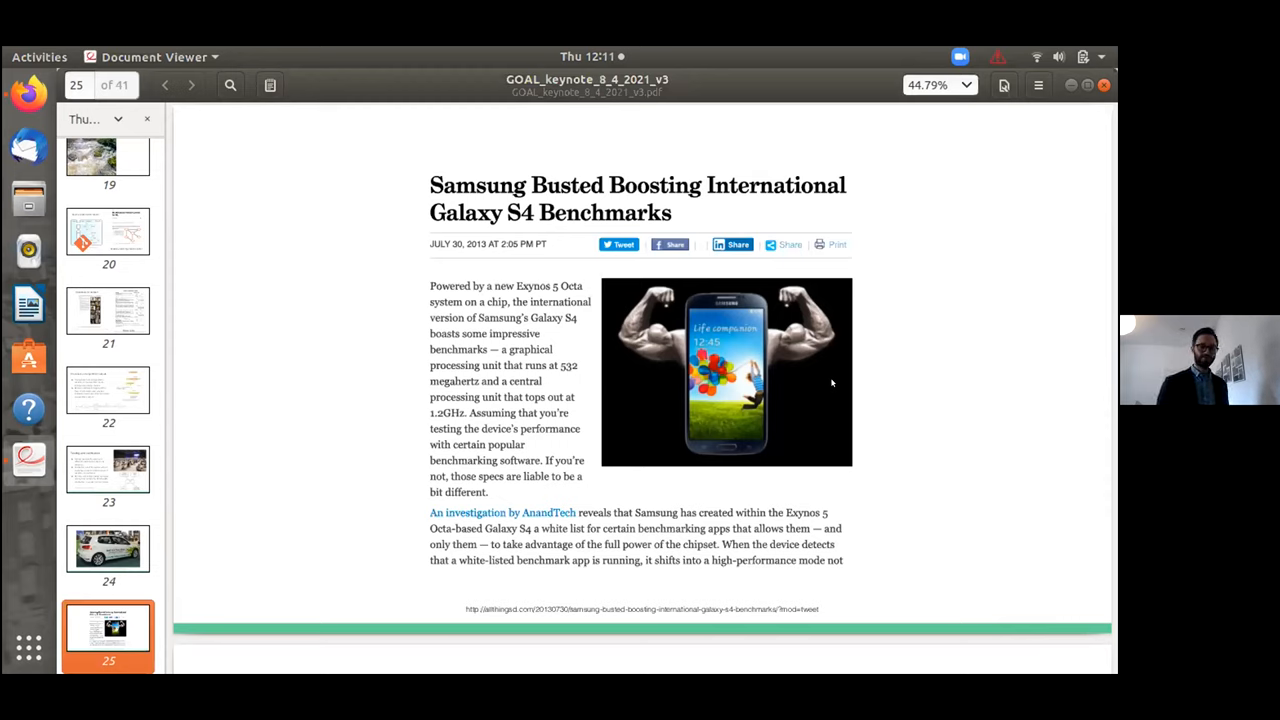
{"action": "scroll", "scroll_direction": "down", "scroll_amount": 3}
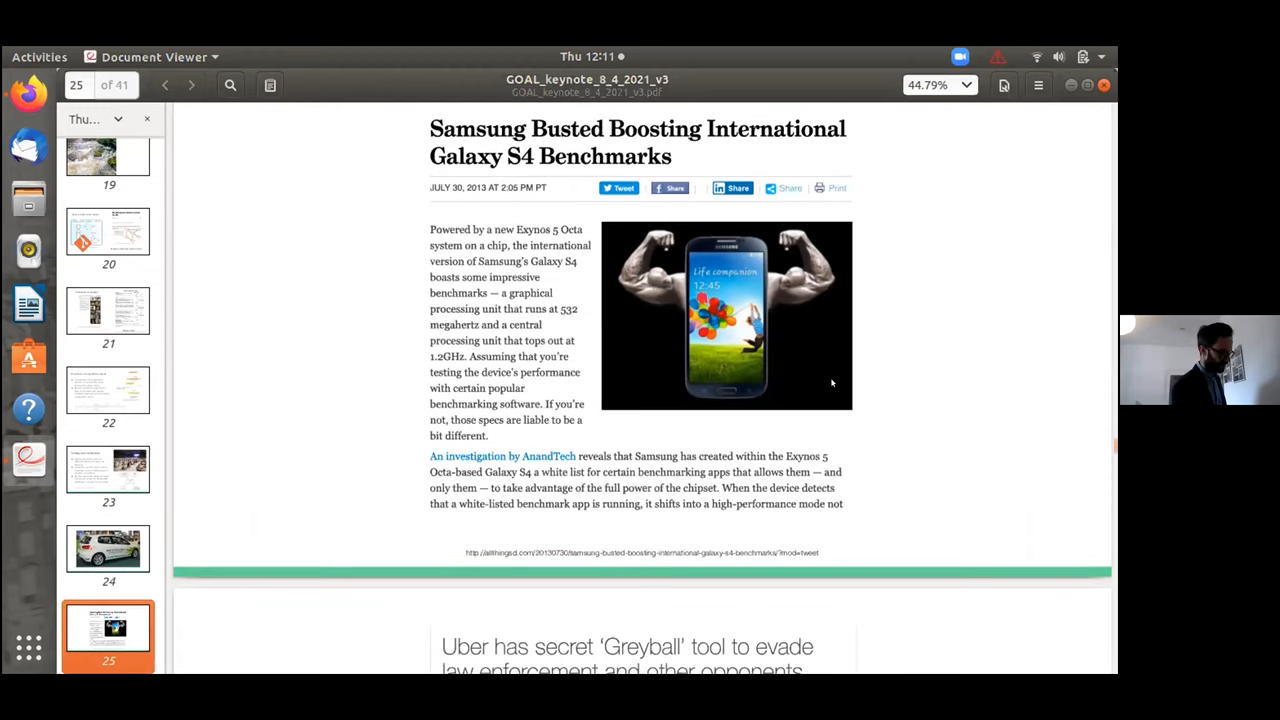
Show slide 26, the article on Uber's secret Greyball tool for evading law enforcement
{"action": "scroll", "scroll_direction": "down", "scroll_amount": 3}
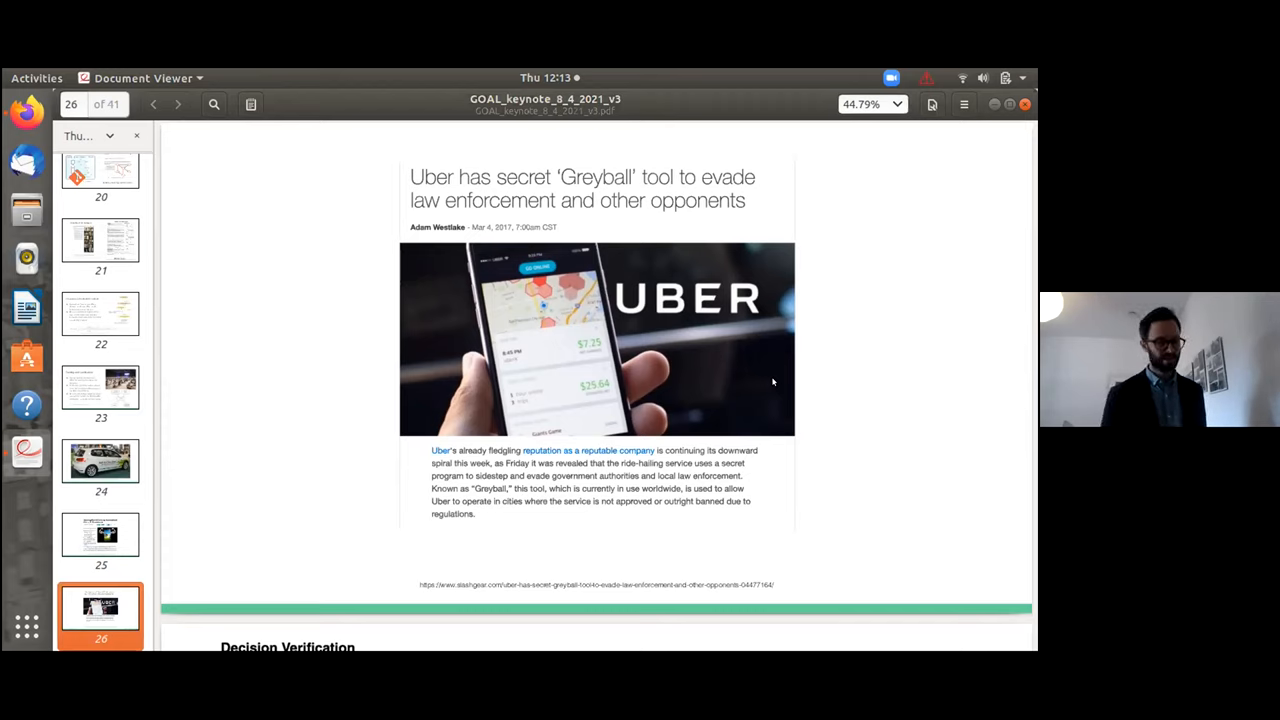
Advance the keynote PDF past slide 27 to page 32, the scatter plot with circled values
{"action": "scroll", "scroll_direction": "down", "scroll_amount": 3}
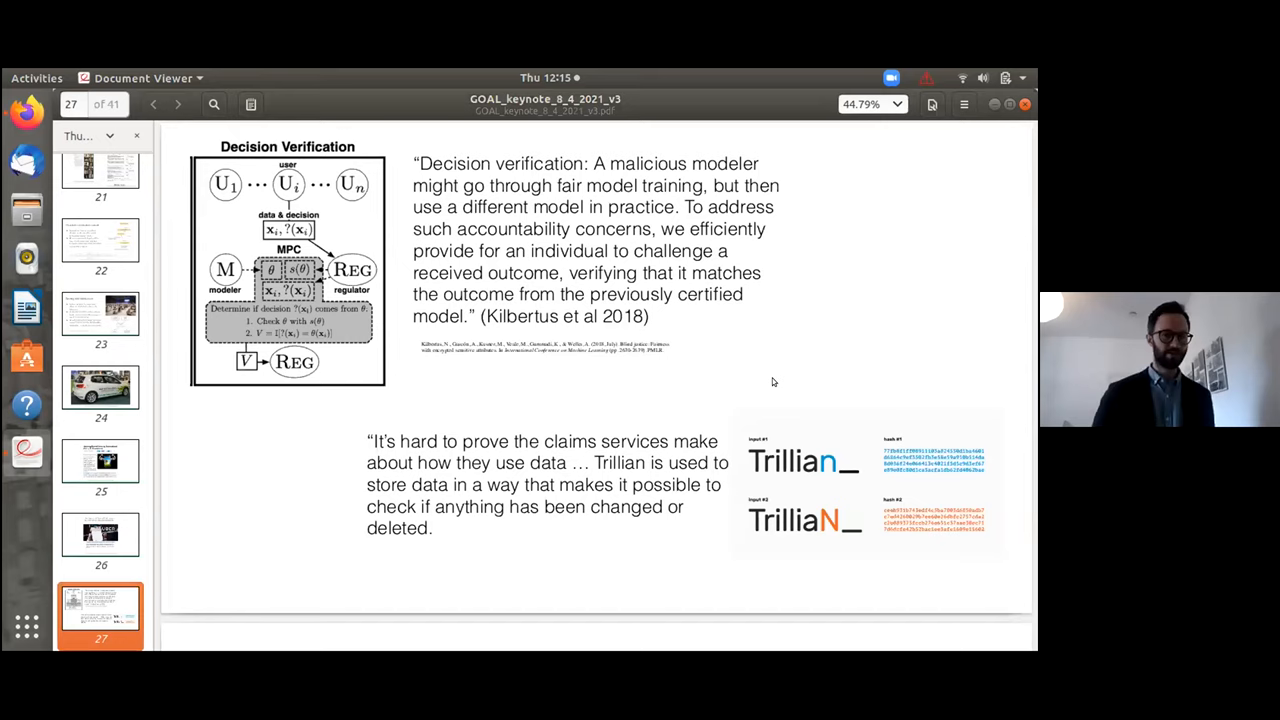
{"action": "scroll", "scroll_direction": "down", "scroll_amount": 3}
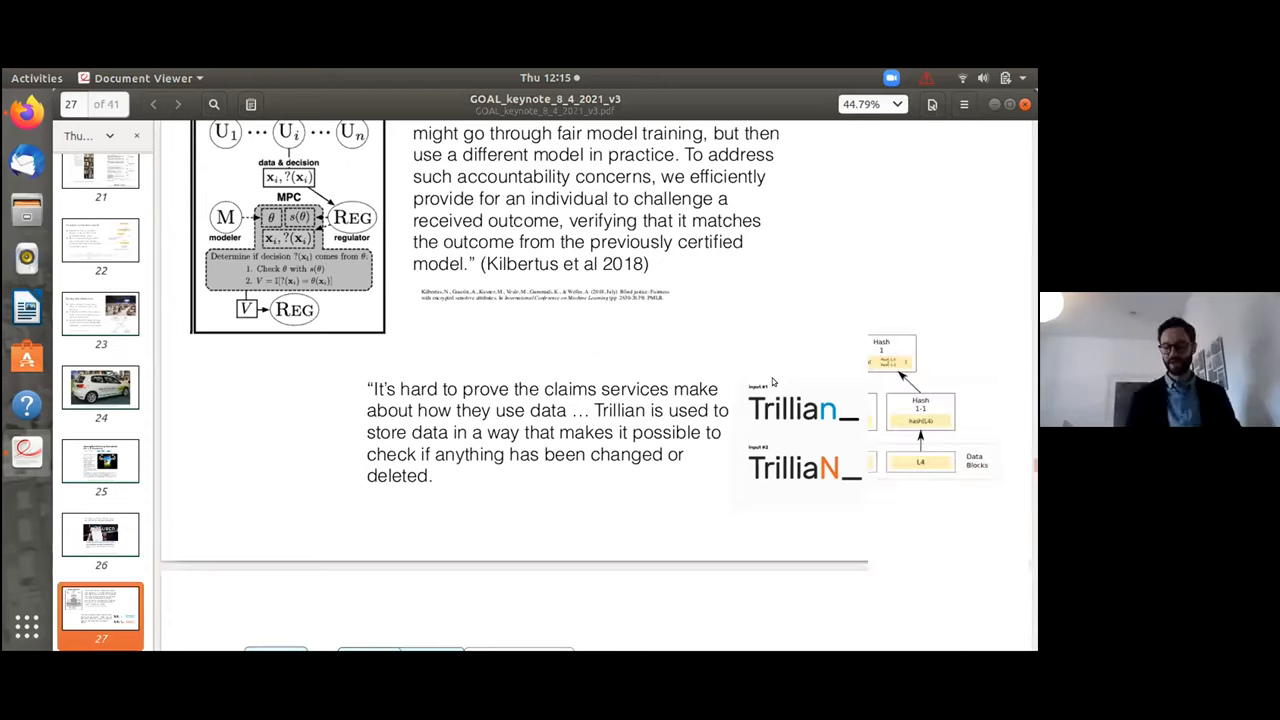
{"action": "left_click", "coordinate": [176, 104]}
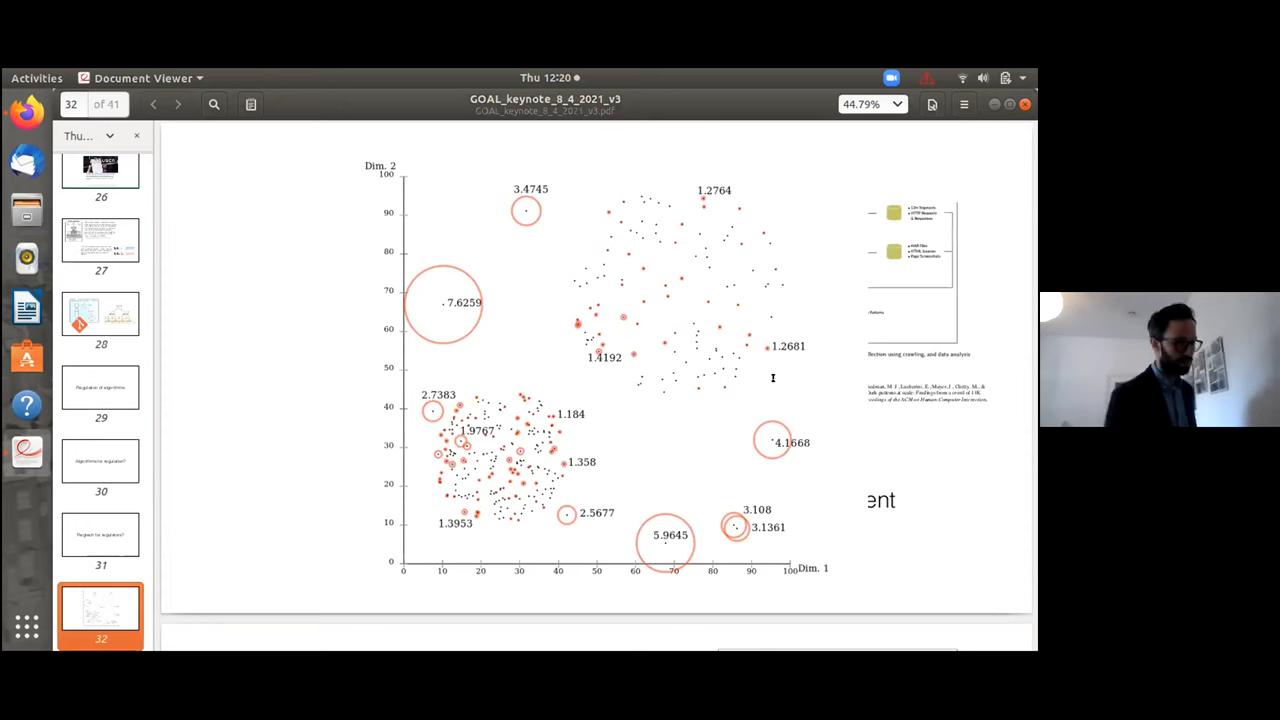
Move forward from slide 32 to page 33 on third-party tracking and consent management
{"action": "left_click", "coordinate": [178, 104]}
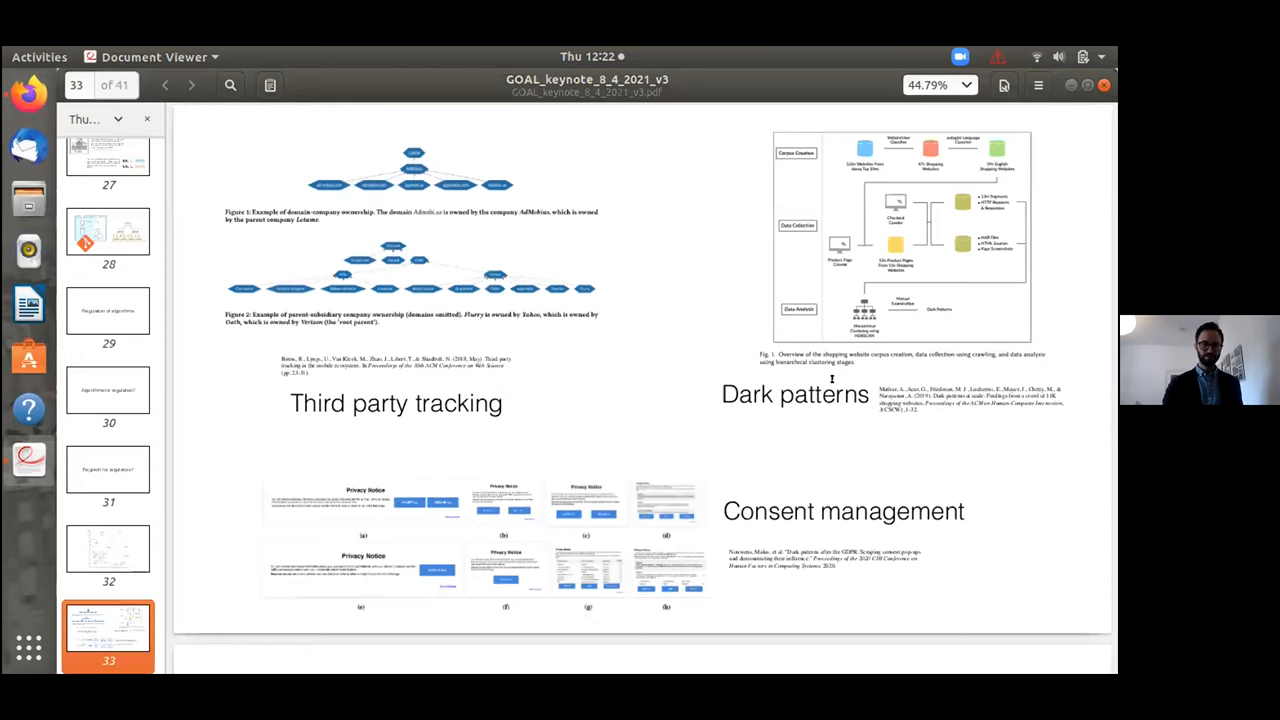
{"action": "scroll", "scroll_direction": "down", "scroll_amount": 3}
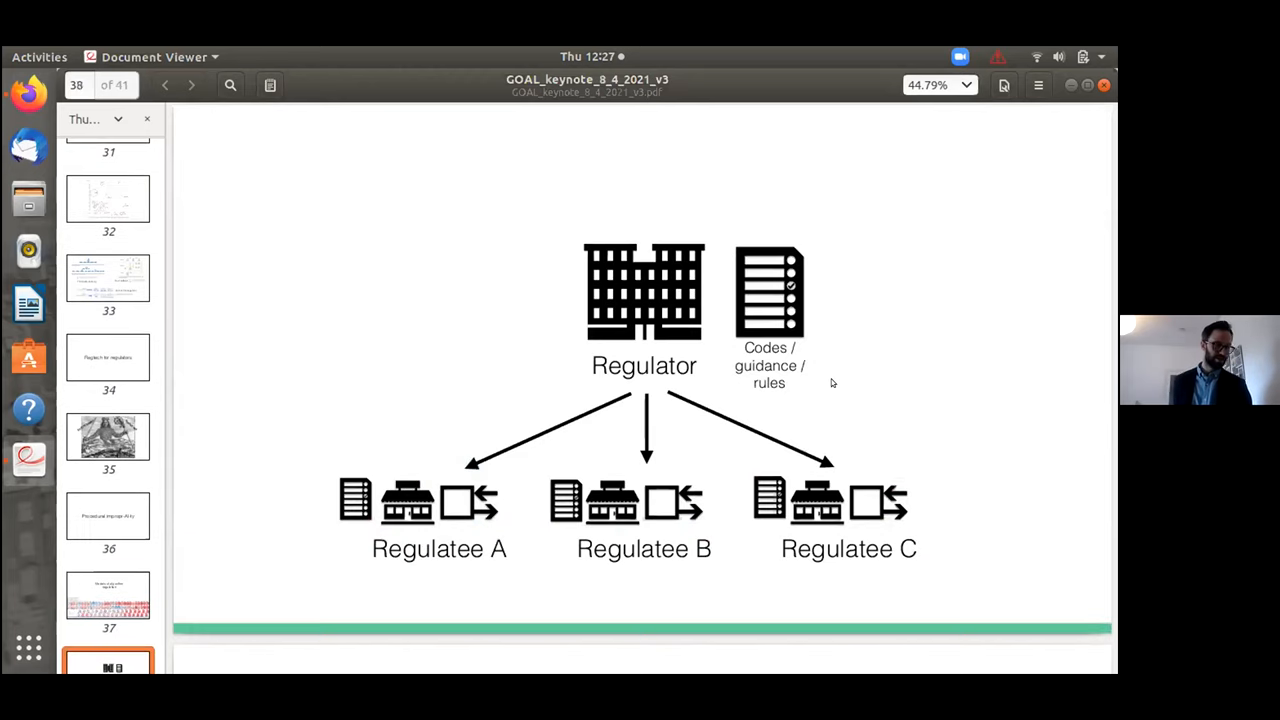
Scroll the deck to page 38, the Regulator issuing codes and rules to Regulatees A, B, C
{"action": "scroll", "scroll_direction": "down", "scroll_amount": 3}
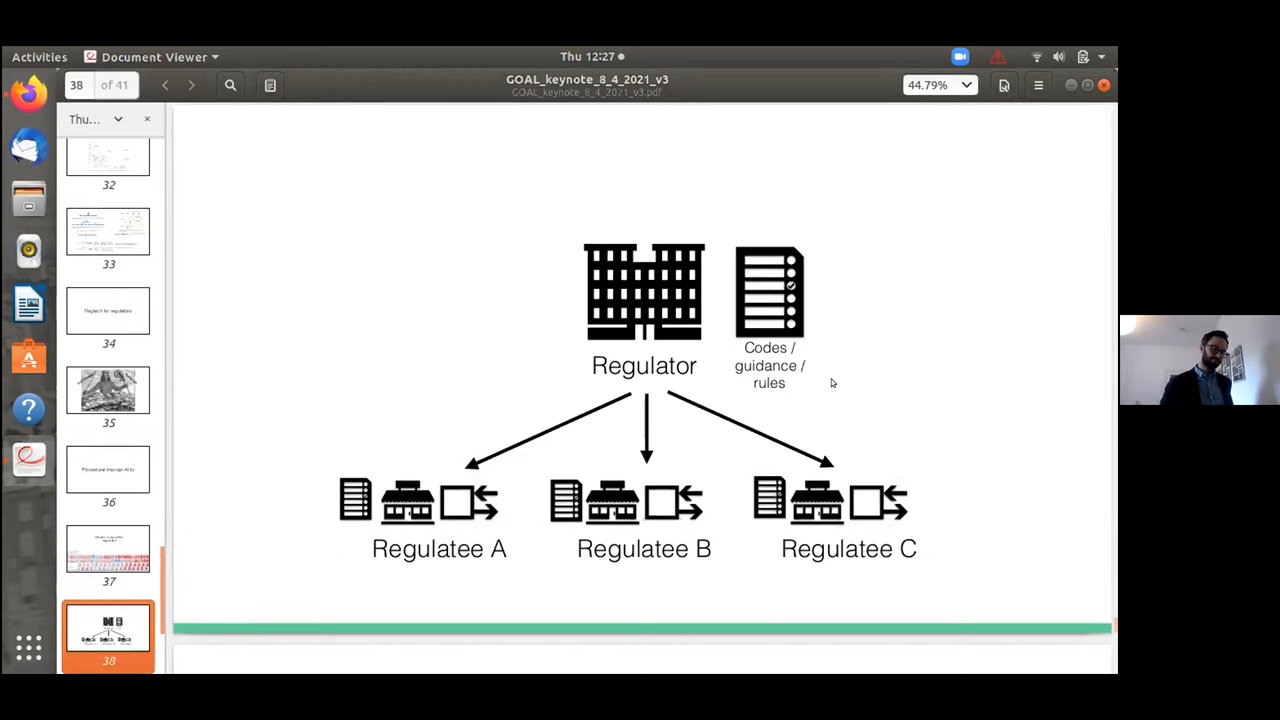